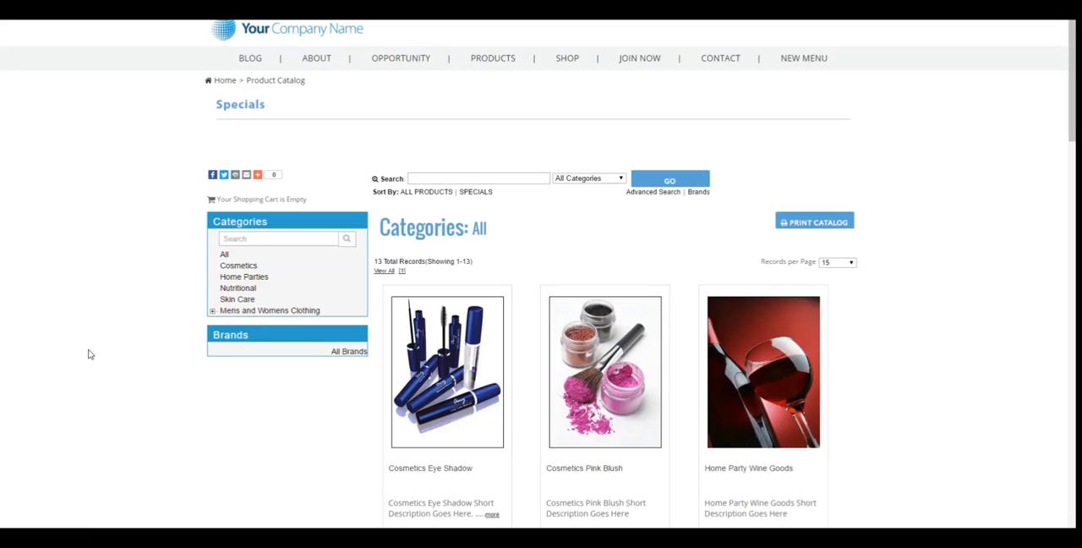
Step: Scroll the public Specials catalog down to Cosmetics Eye Shadow
scroll("down", 3)
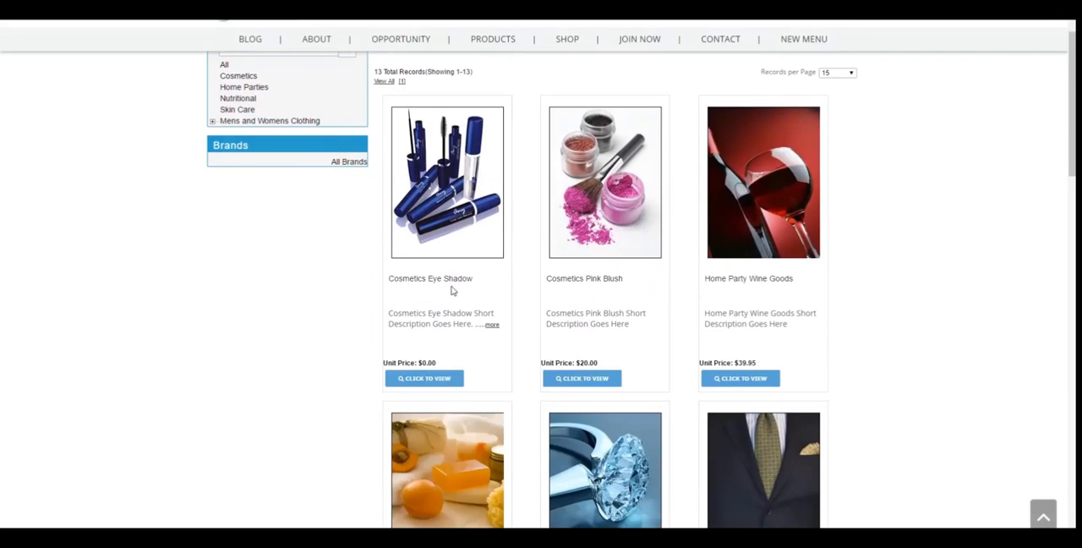
mouse_move(434, 295)
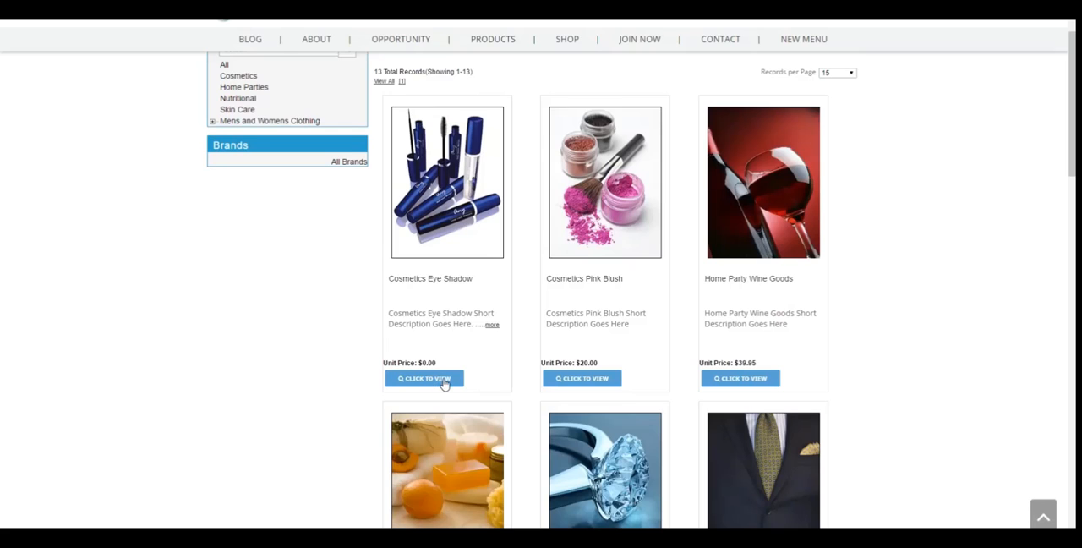
mouse_move(231, 357)
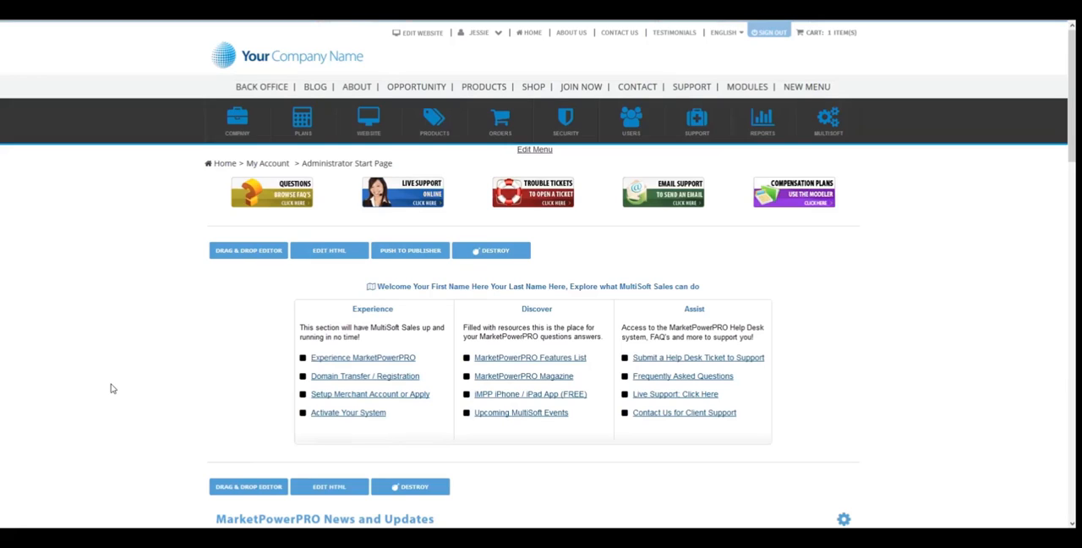
Step: From Product Management, choose Edit SKU for Cosmetics Eye Shadow
left_click(434, 121)
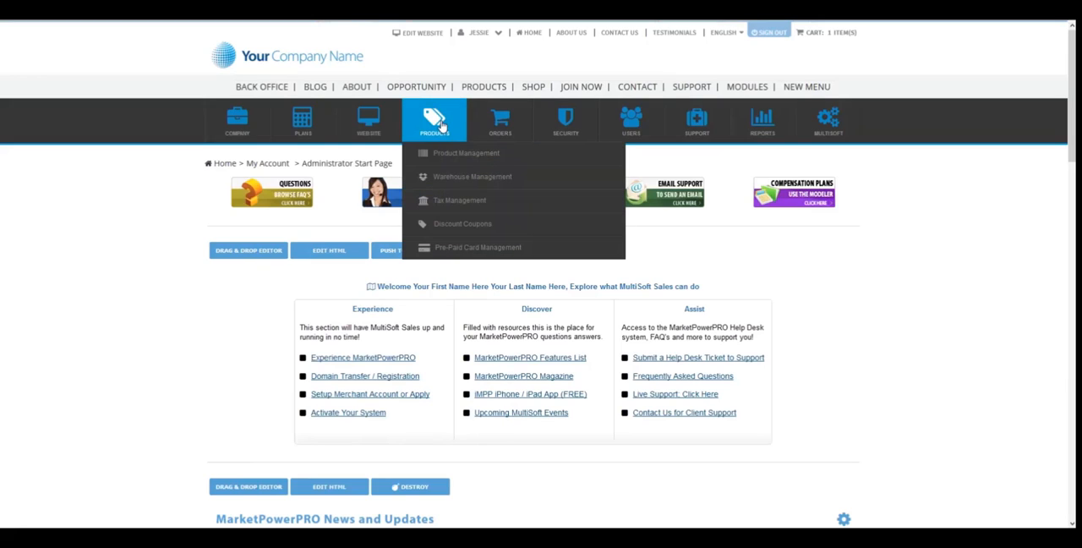
mouse_move(466, 153)
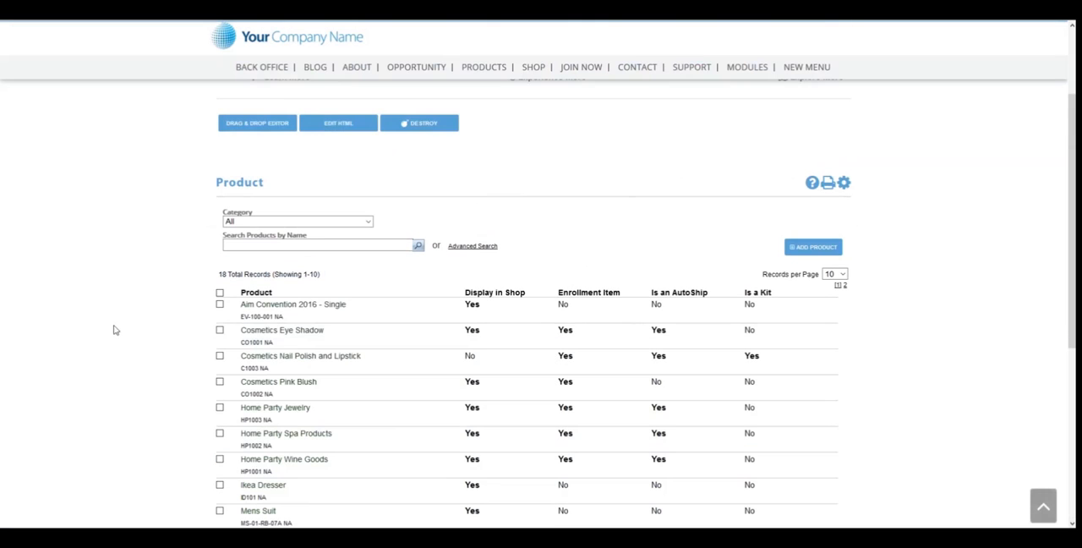
left_click(281, 330)
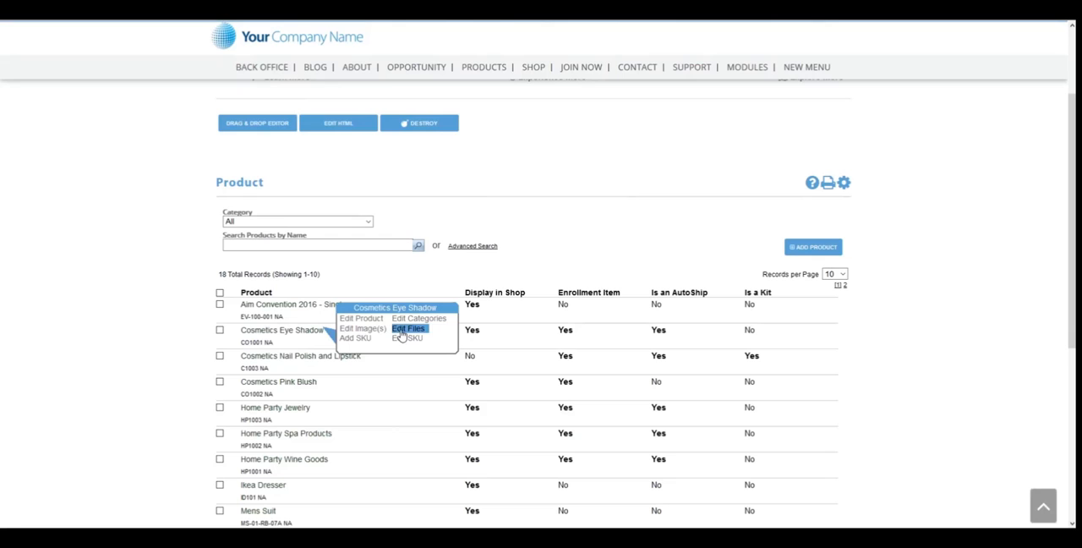
mouse_move(409, 338)
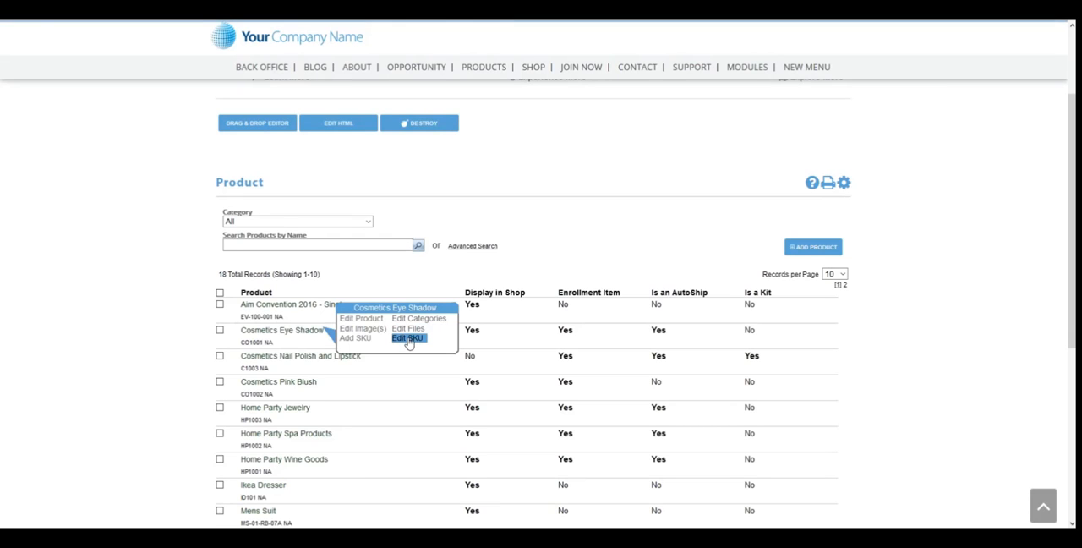
left_click(408, 338)
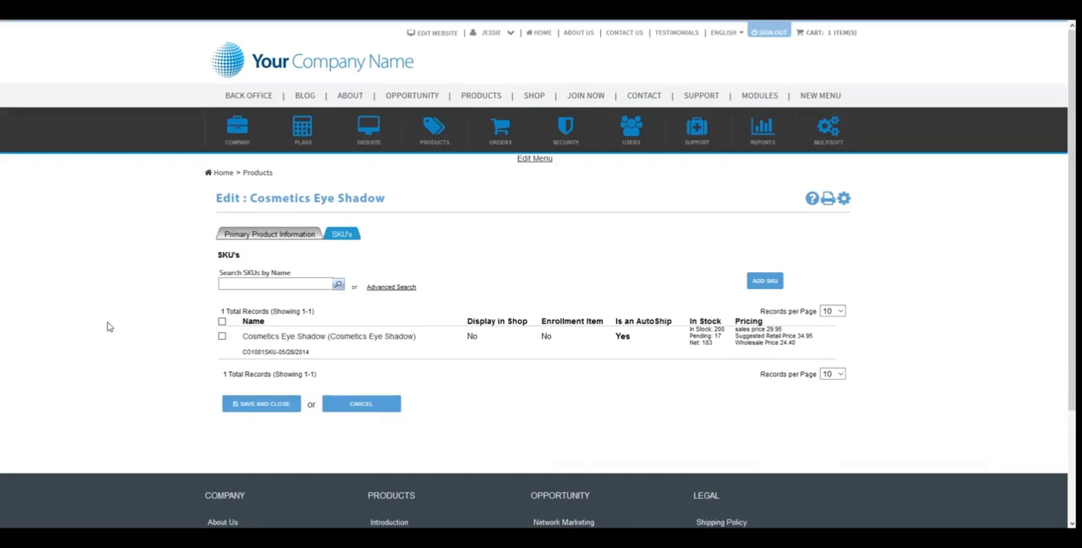
Step: Open the Cosmetics Eye Shadow SKU edit form and scroll to Other Settings
left_click(328, 336)
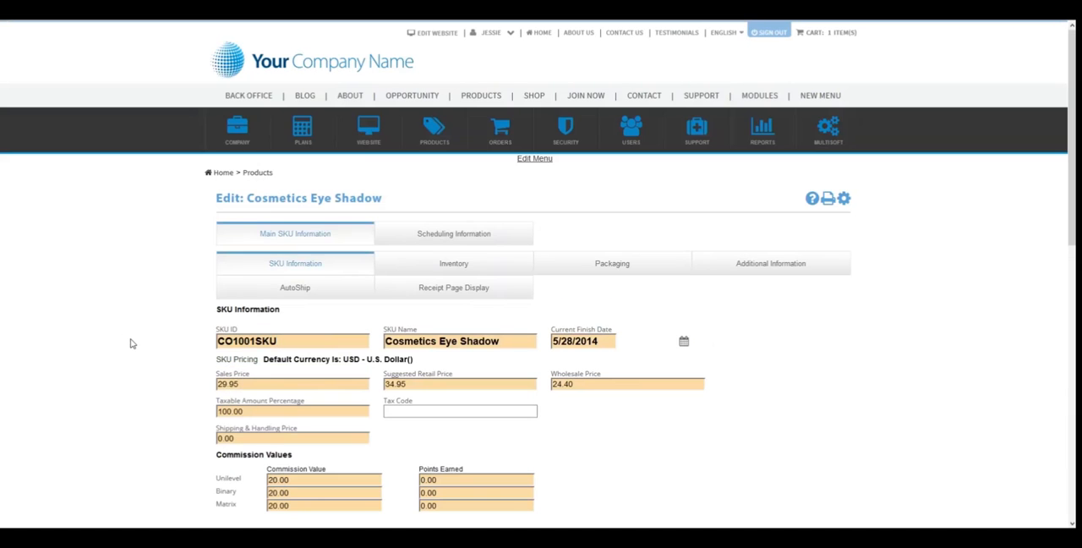
scroll("down", 3)
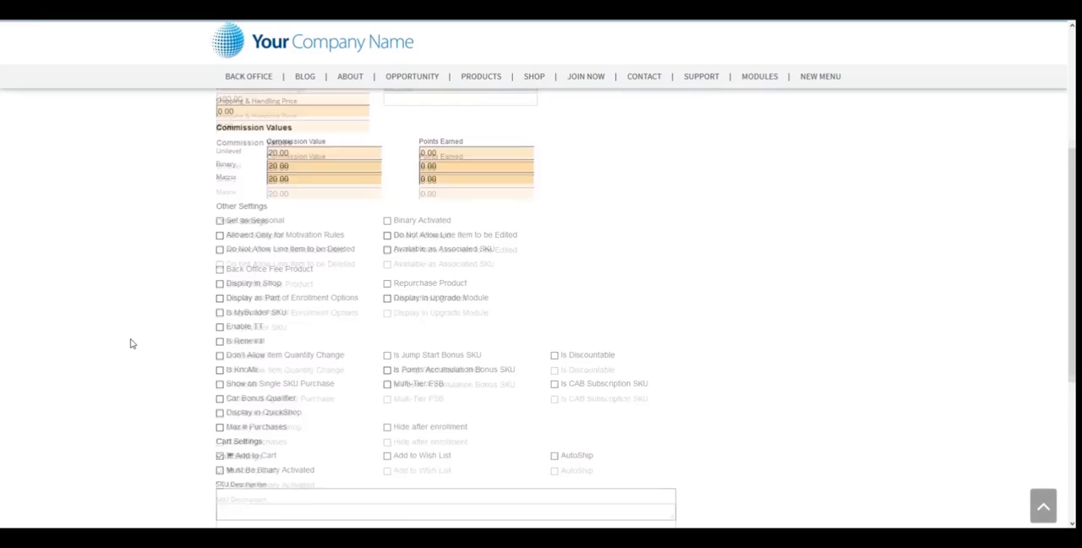
scroll("down", 3)
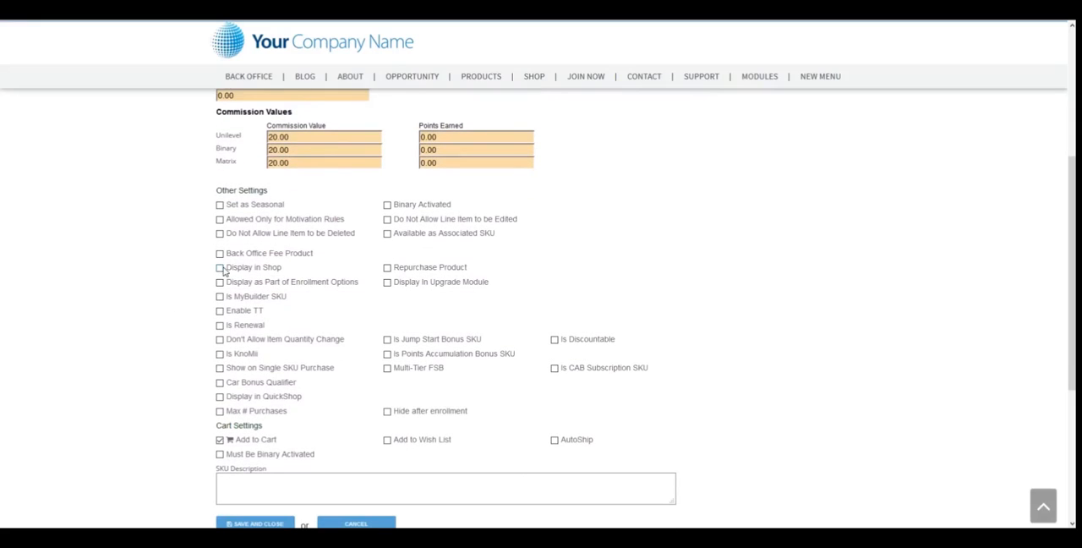
Step: Tick Display in Shop for the SKU and review the form down to Save
left_click(219, 267)
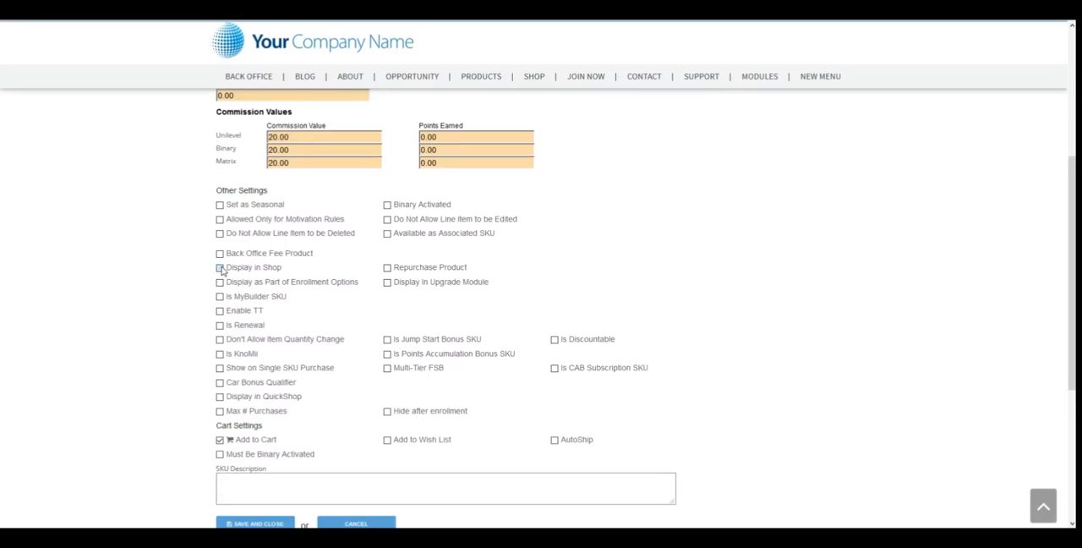
left_click(220, 267)
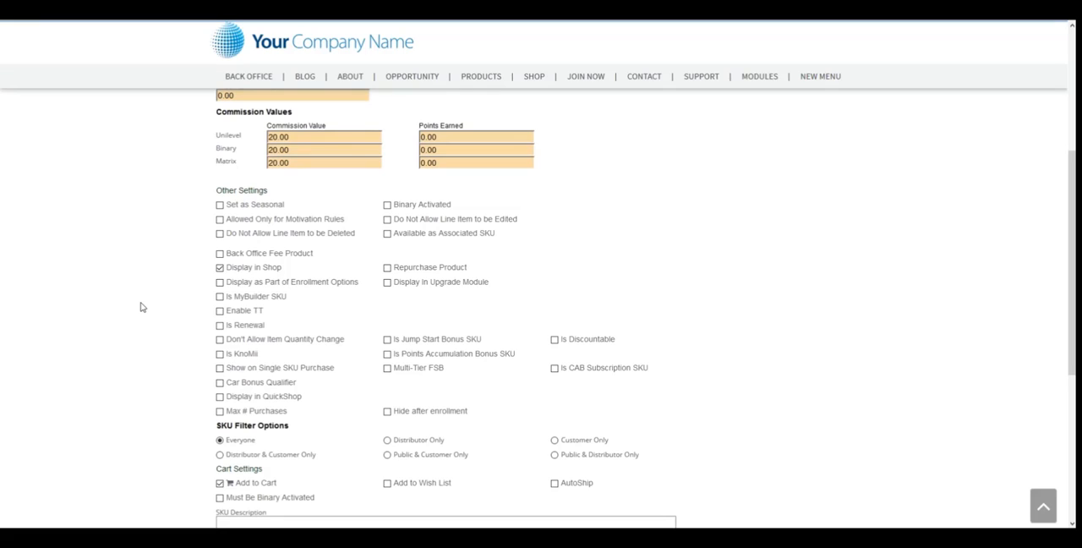
mouse_move(145, 327)
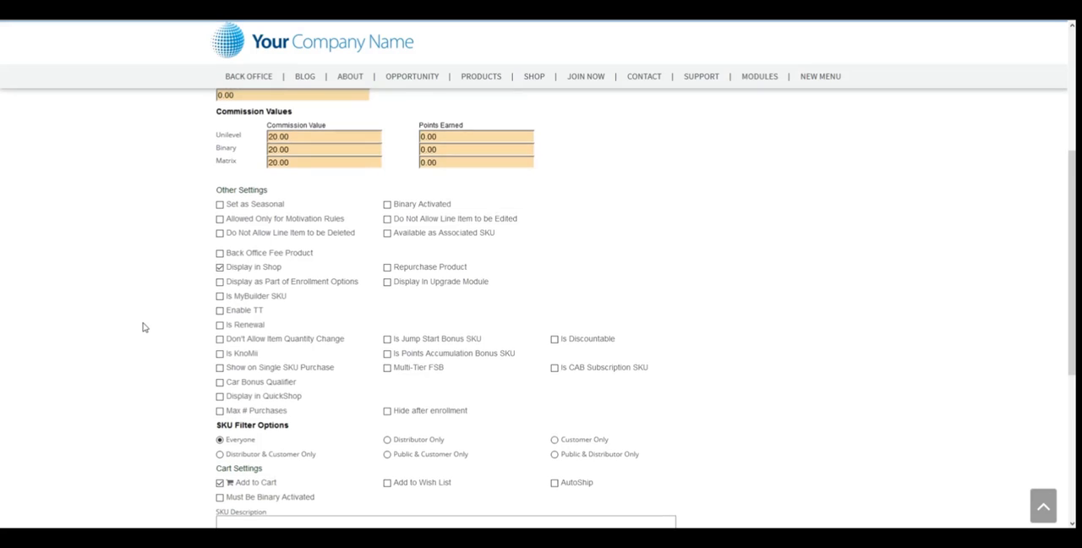
scroll("down", 3)
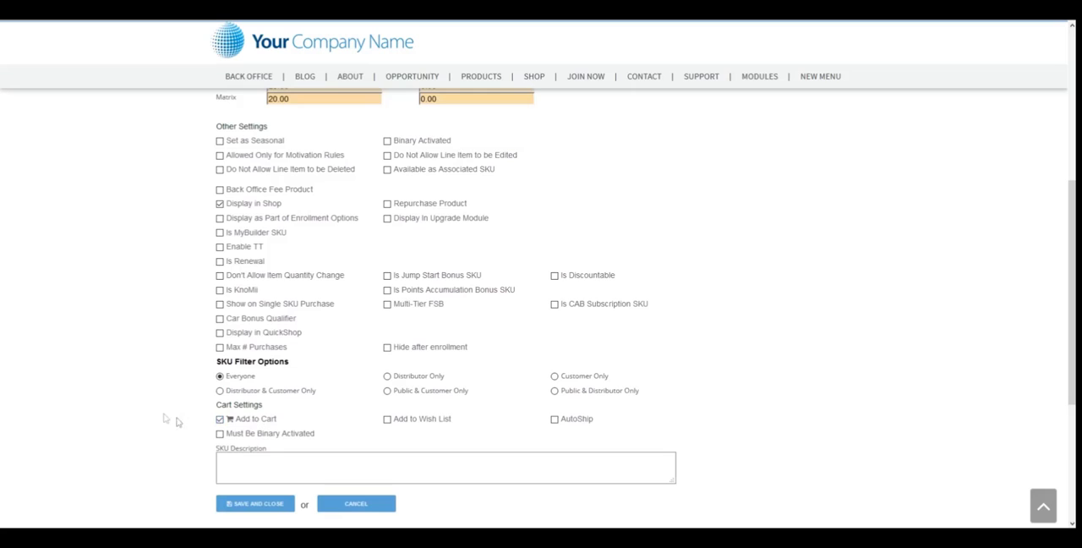
scroll("up", 3)
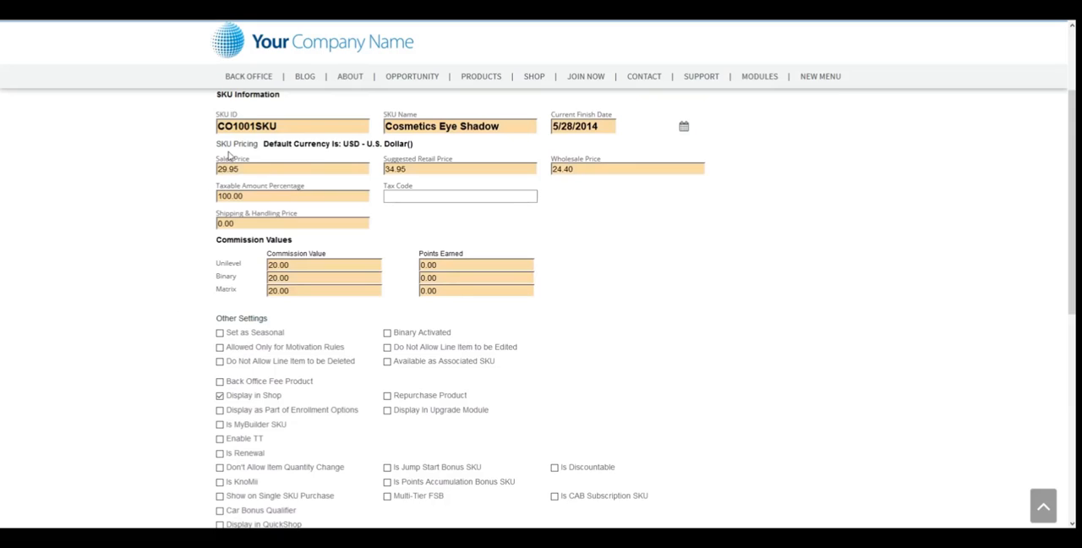
mouse_move(155, 240)
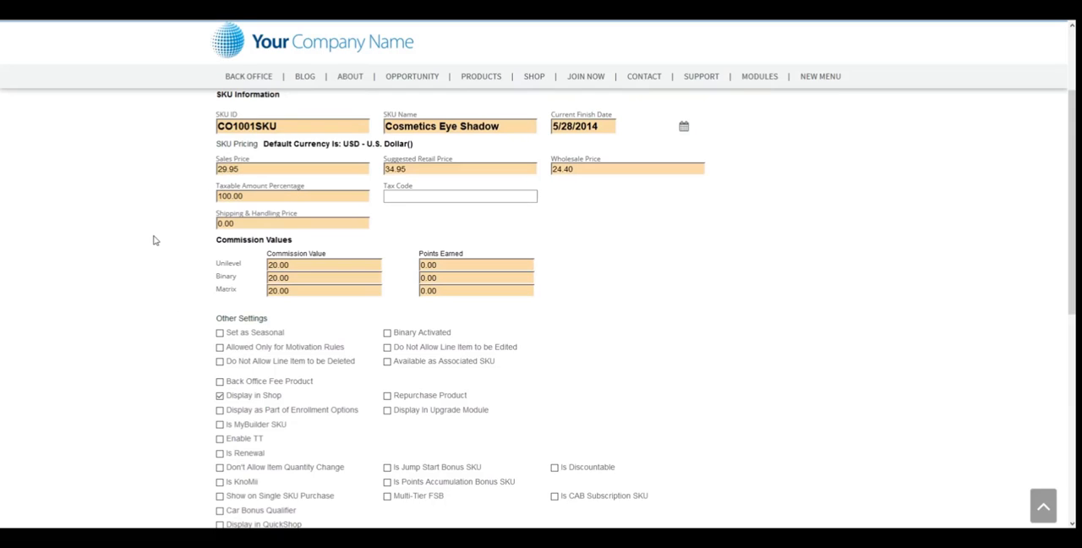
mouse_move(747, 245)
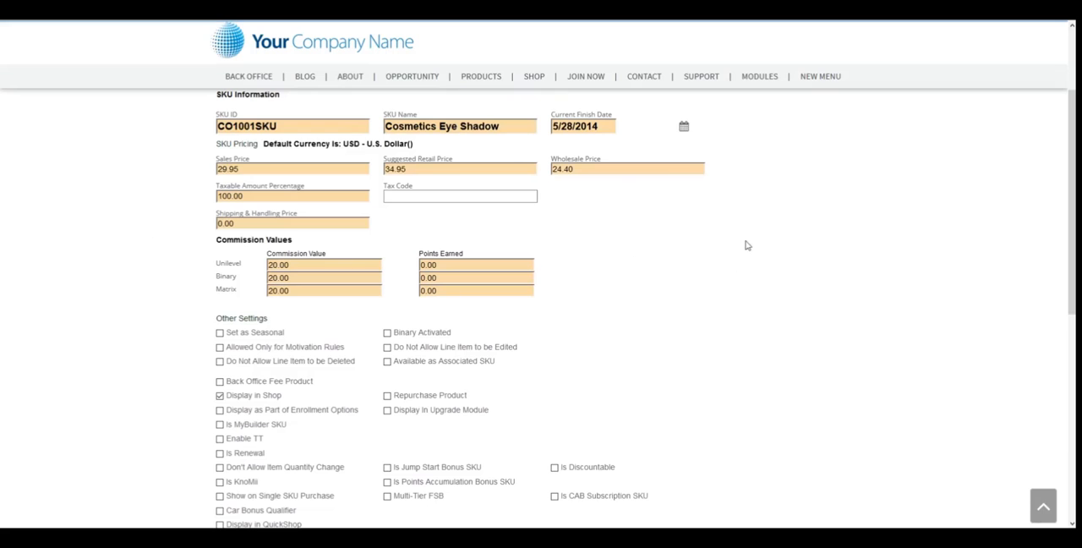
mouse_move(587, 201)
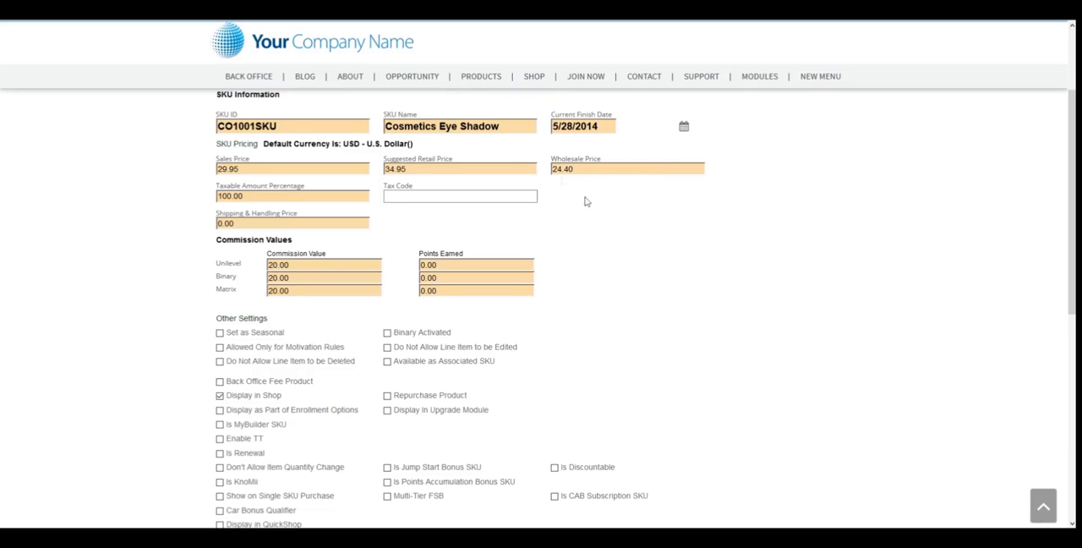
scroll("down", 3)
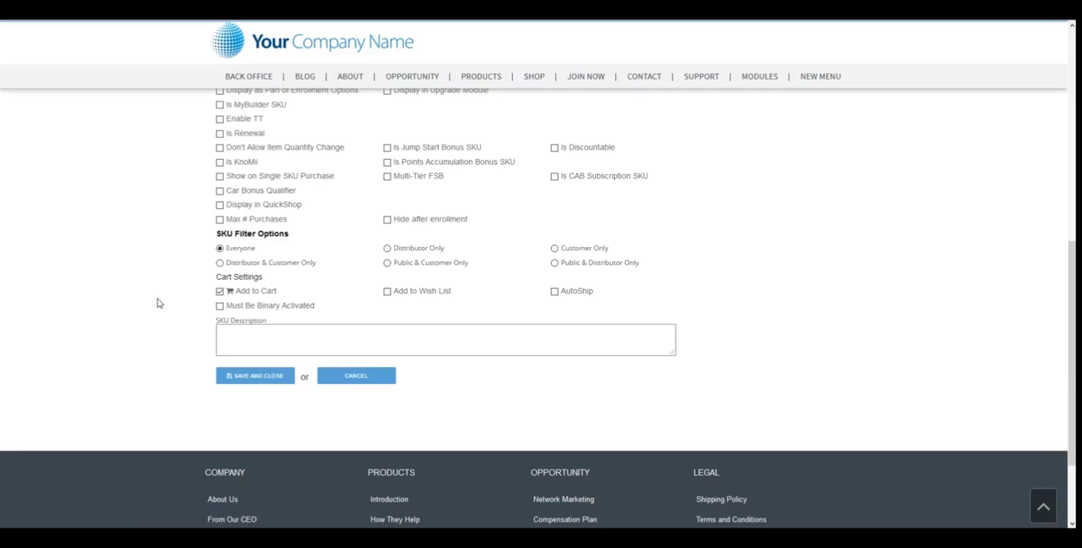
mouse_move(142, 334)
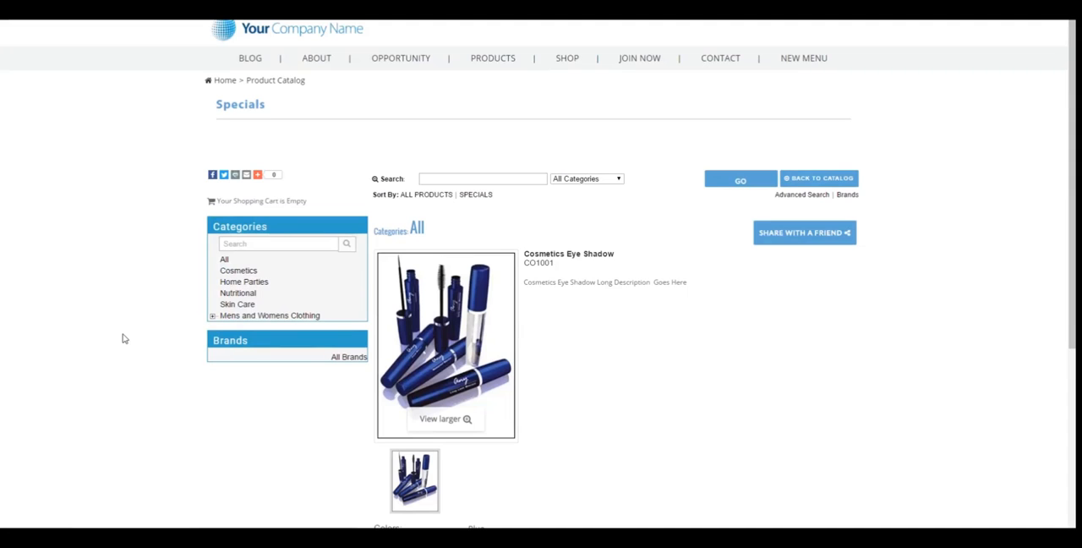
Step: Scroll the public Cosmetics Eye Shadow page to see the $29.95 price and Add to Cart
scroll("down", 3)
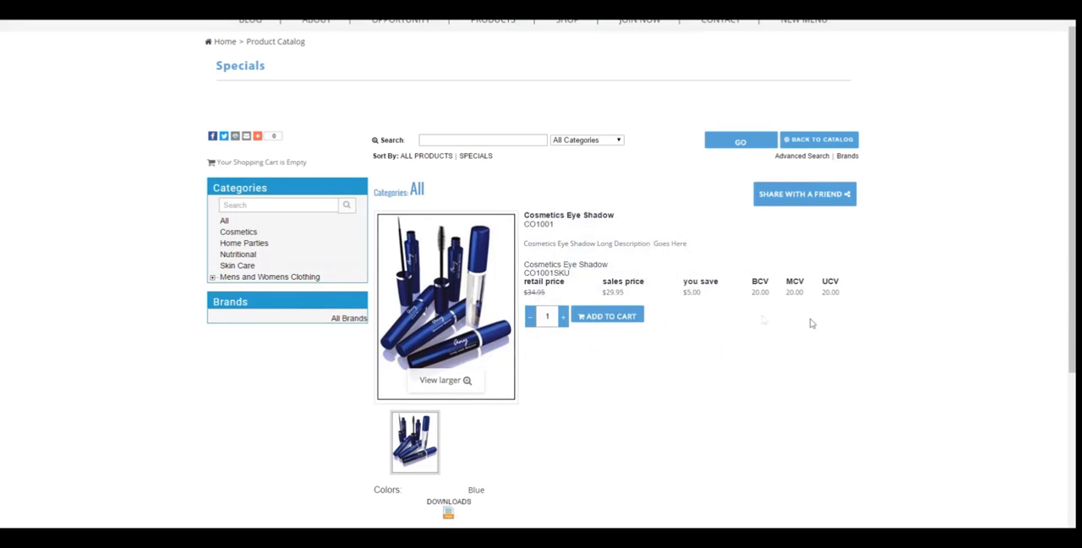
mouse_move(865, 332)
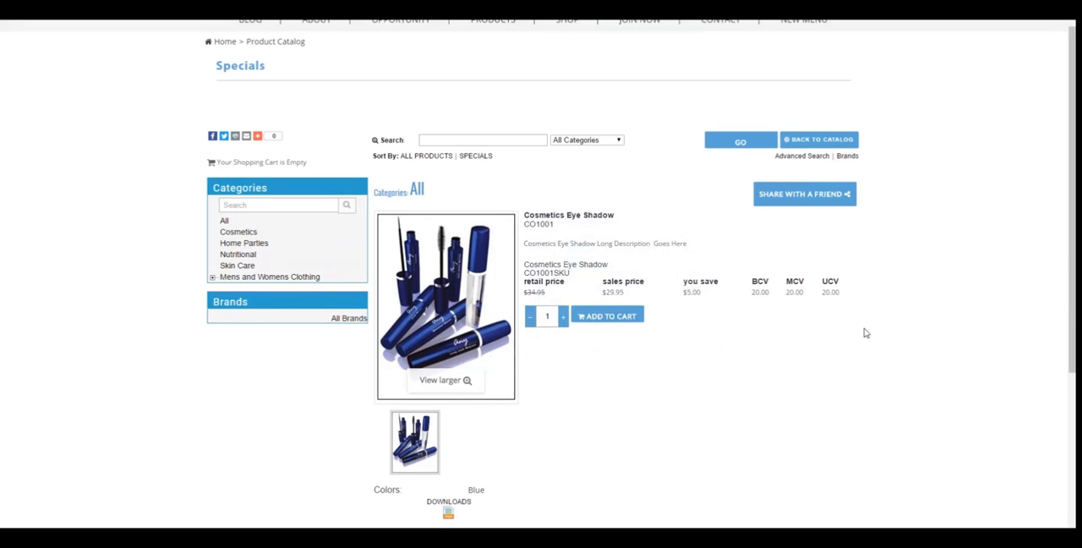